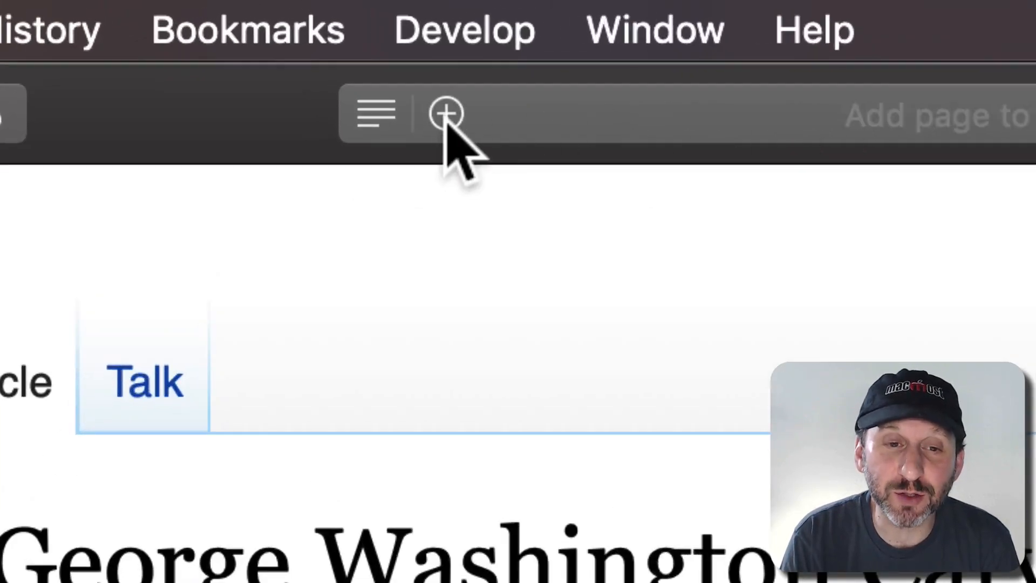
Step: Add the George Washington Carver Wikipedia article to the Reading List via the + button
left_click(445, 114)
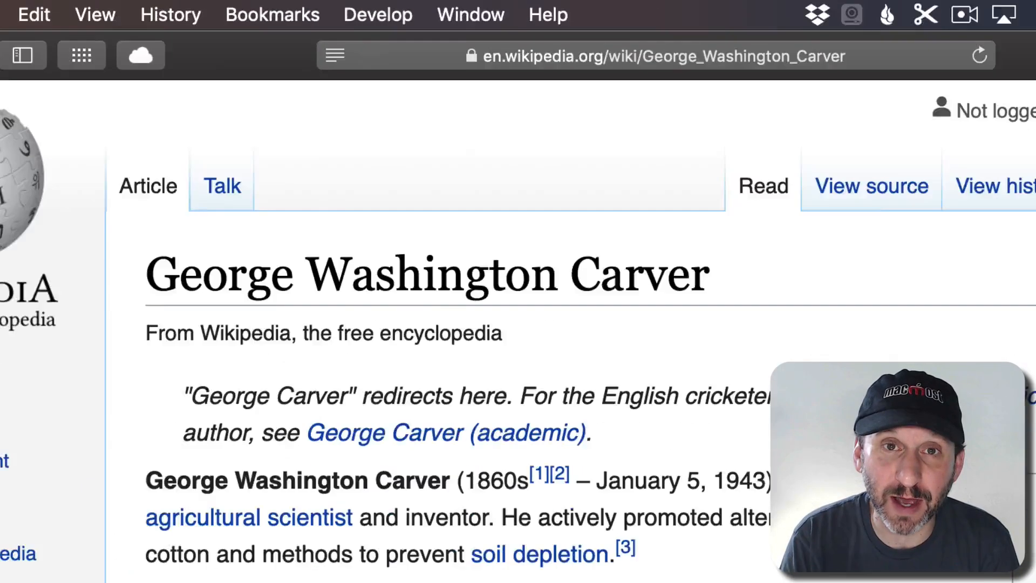
left_click(272, 14)
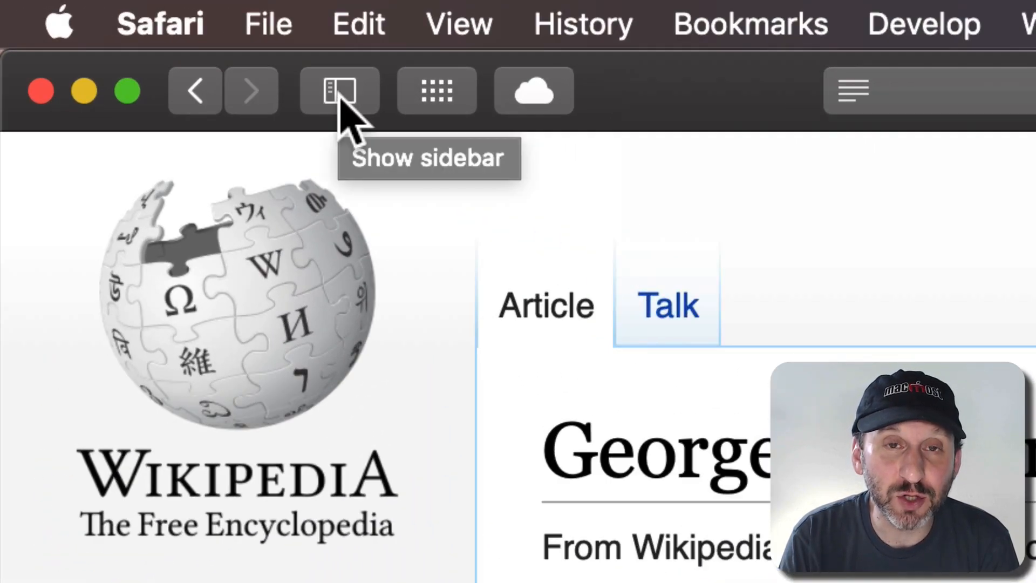
Step: Show the Reading List sidebar with its four saved pages and open the Kaylee Davidson-Olley article
left_click(338, 90)
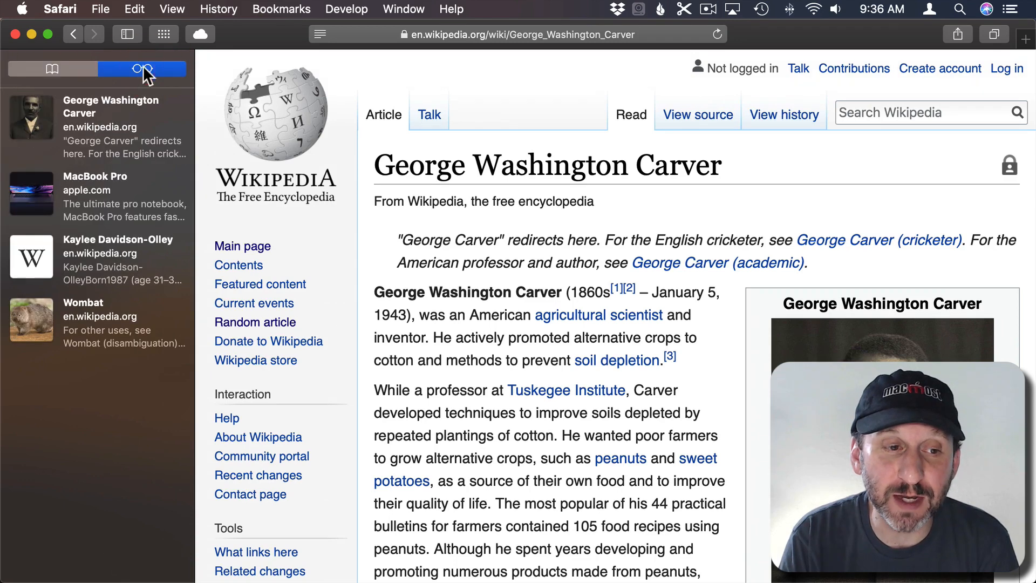
mouse_move(118, 313)
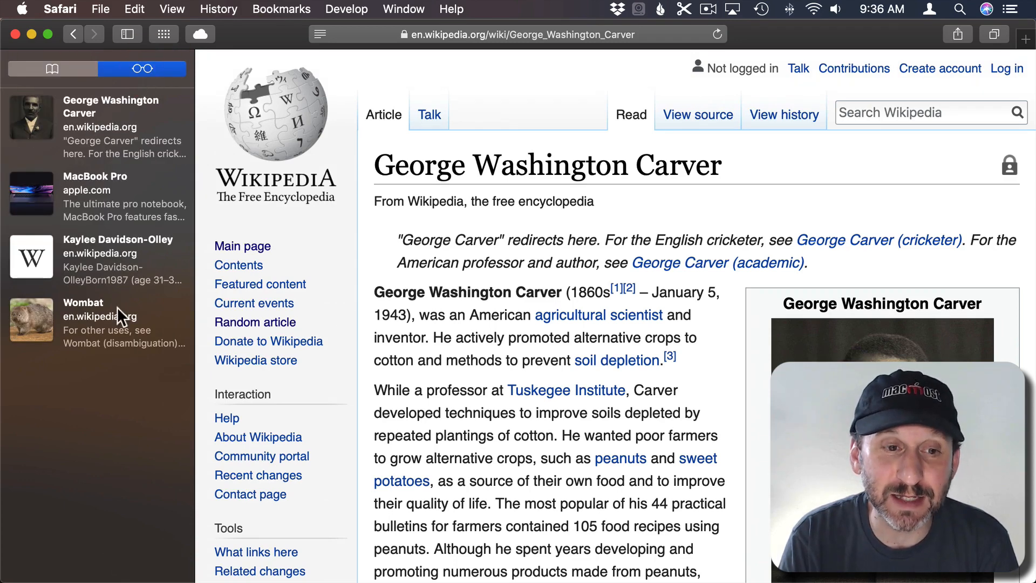
left_click(172, 9)
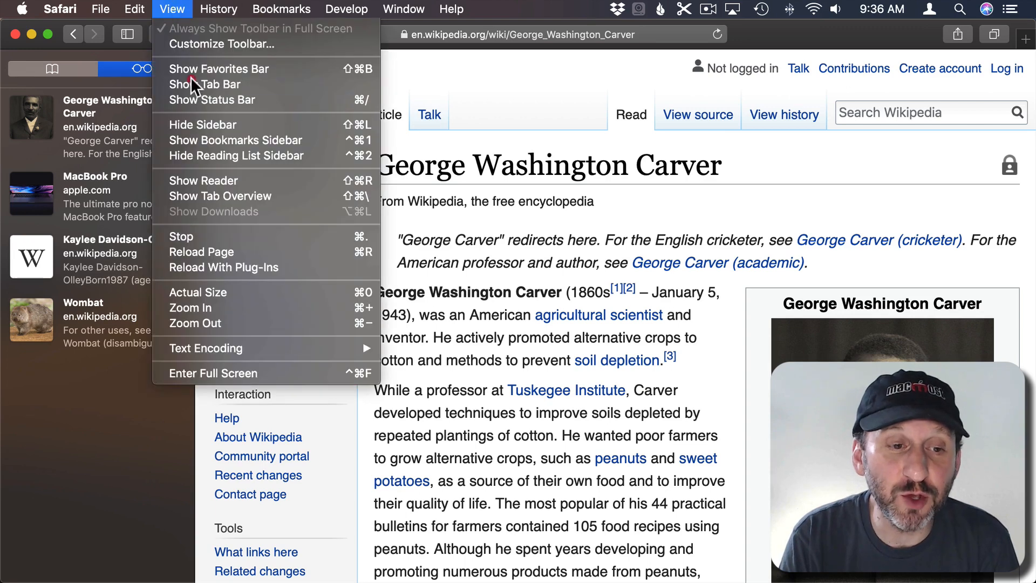
mouse_move(245, 159)
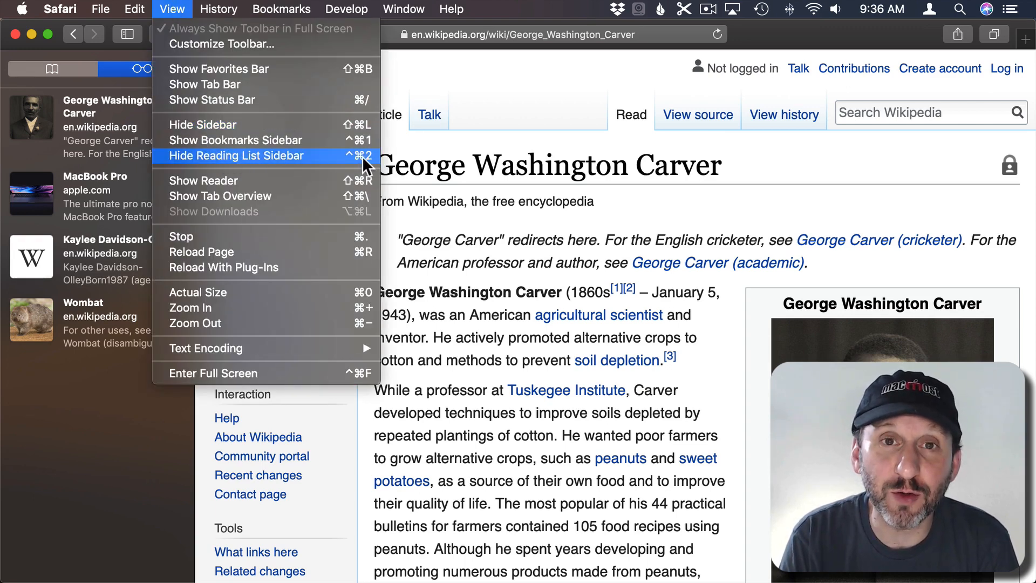
left_click(236, 155)
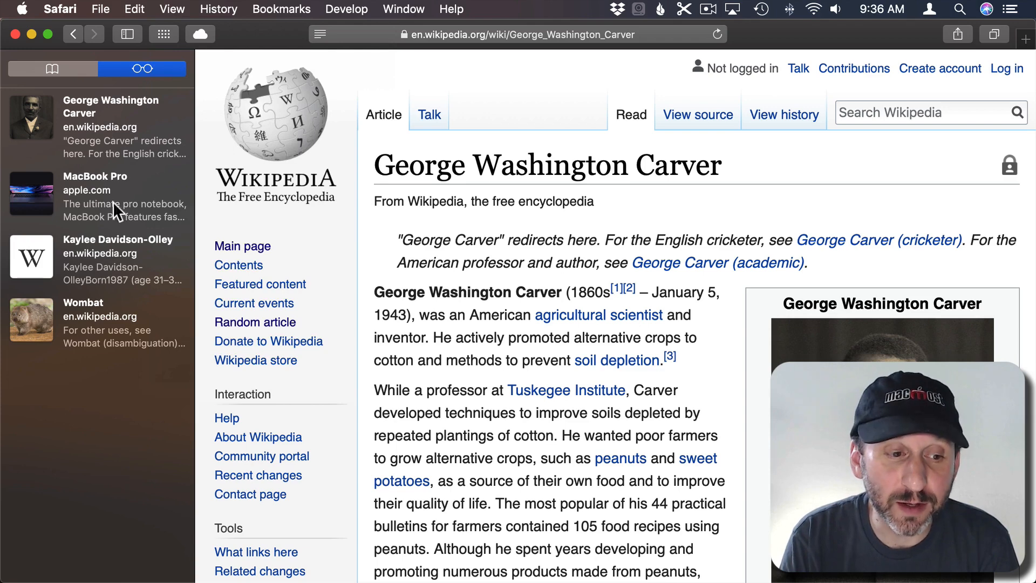
left_click(118, 239)
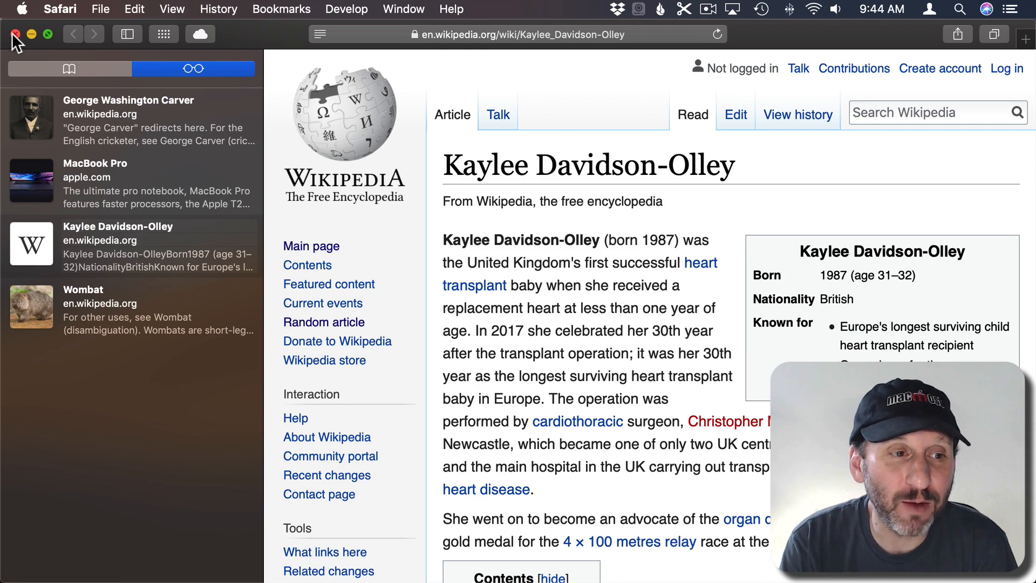
Step: Close the Kaylee Davidson-Olley tab and toggle the Reading List between Unread and All, ending on All
left_click(18, 34)
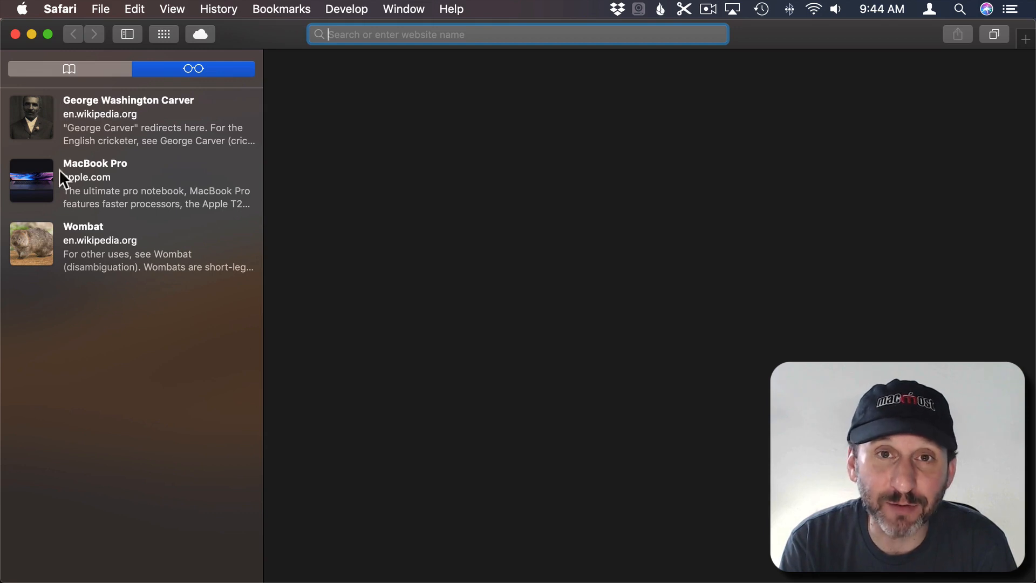
mouse_move(108, 180)
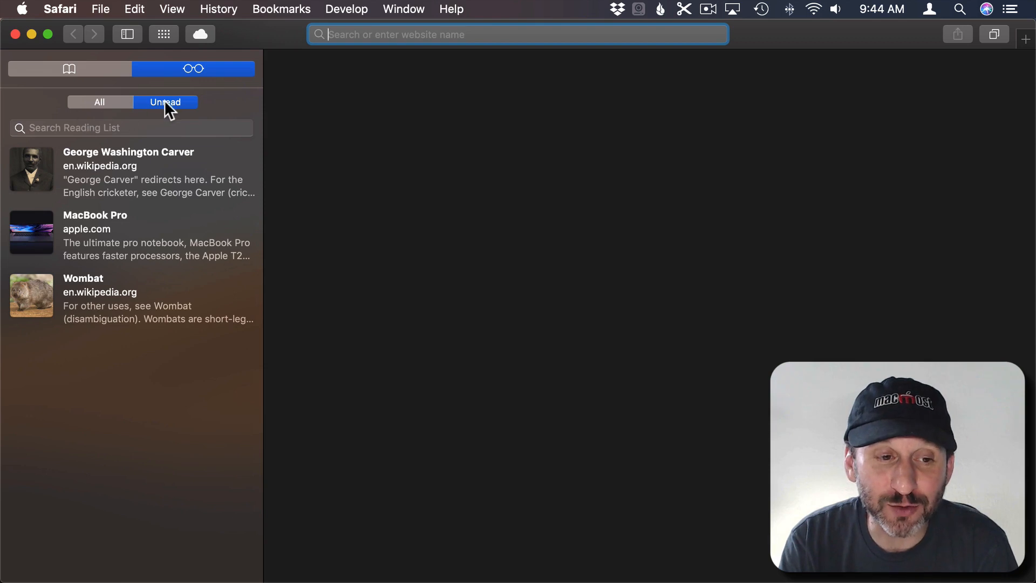
left_click(99, 101)
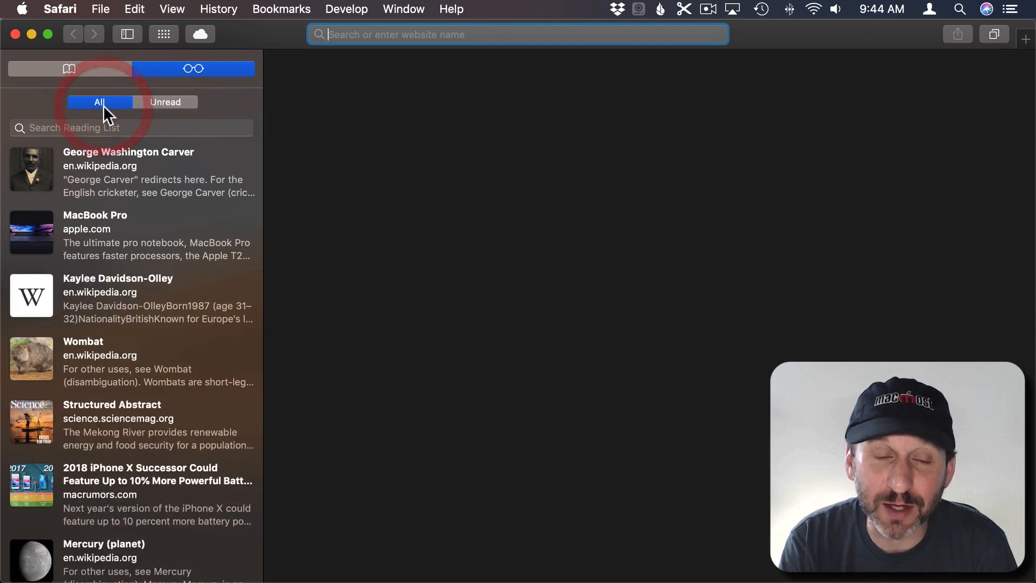
left_click(169, 101)
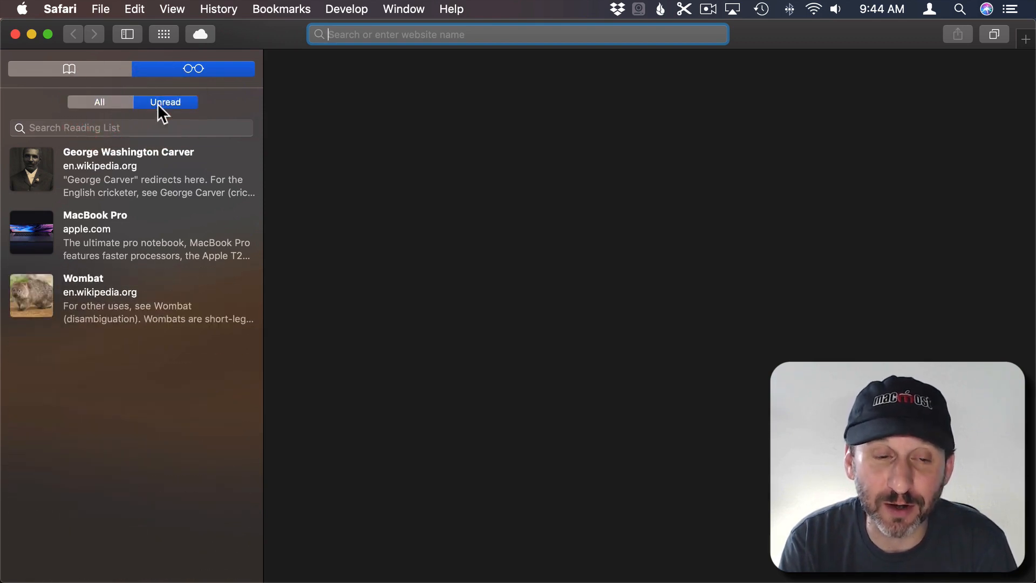
left_click(99, 101)
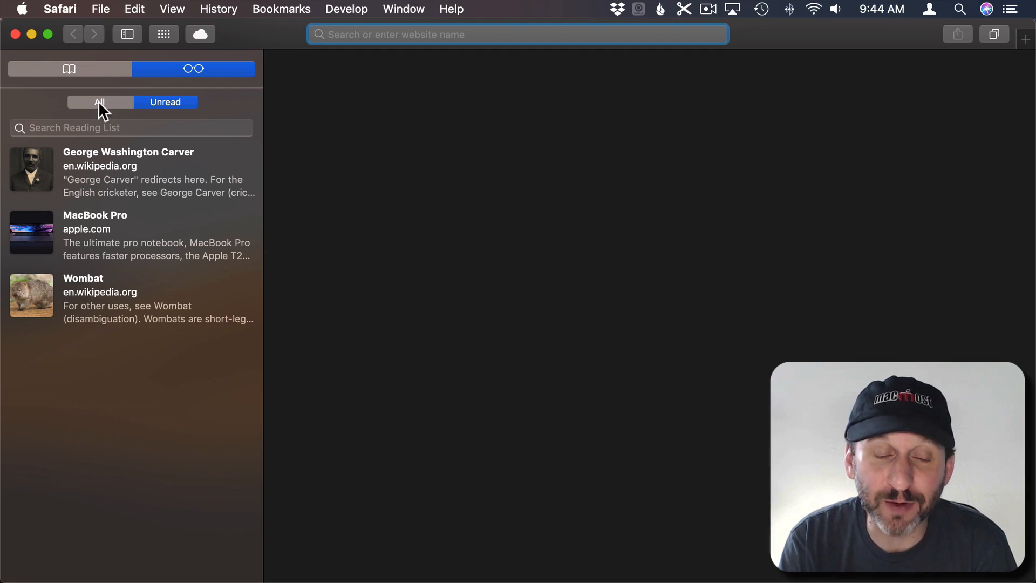
left_click(99, 101)
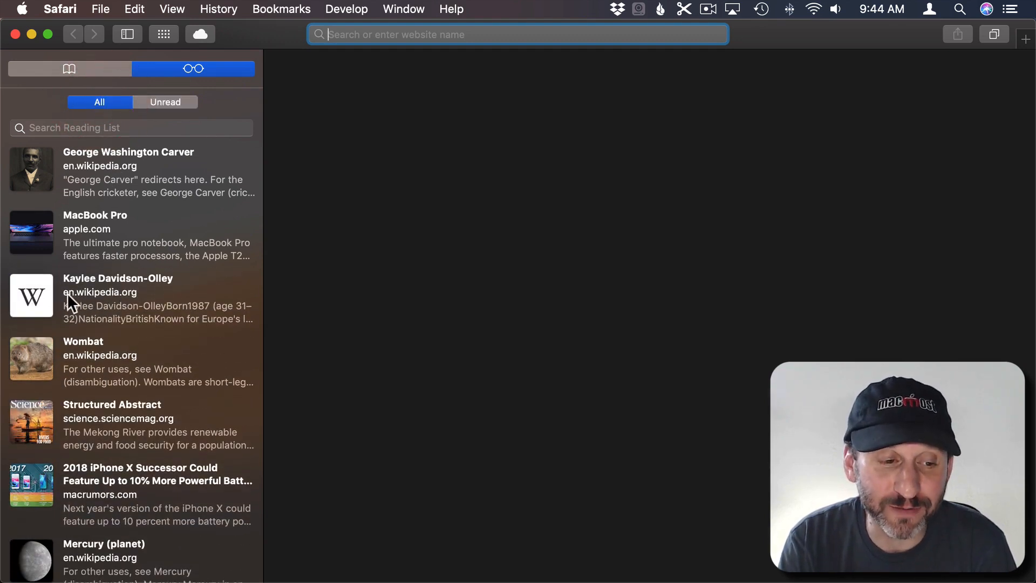
mouse_move(58, 320)
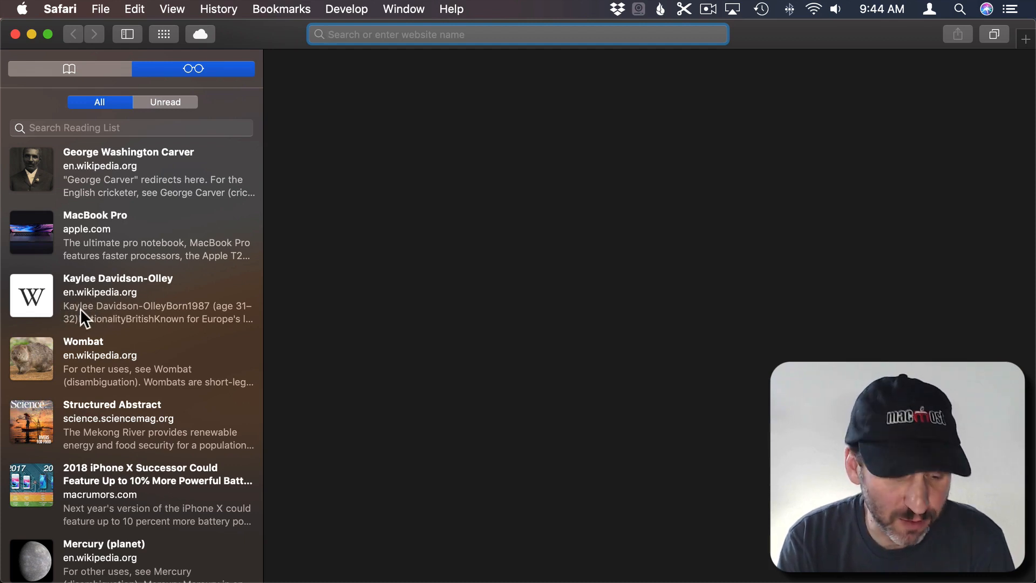
mouse_move(114, 322)
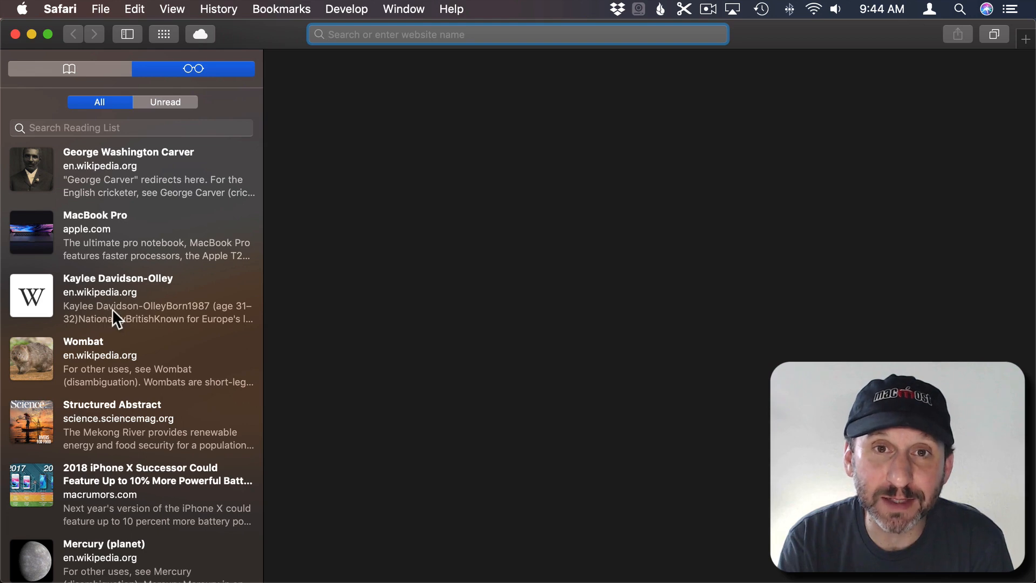
mouse_move(97, 311)
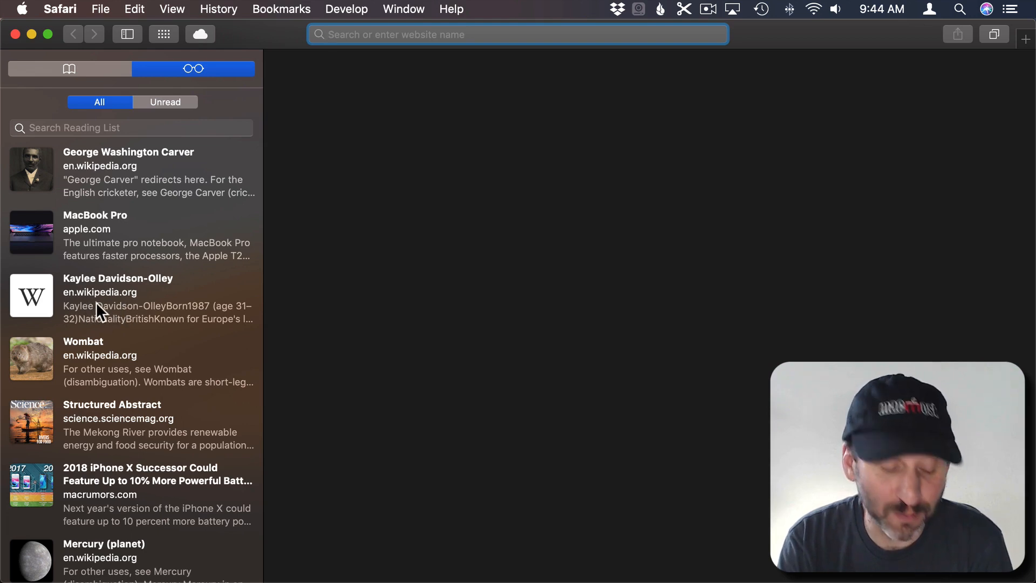
right_click(99, 311)
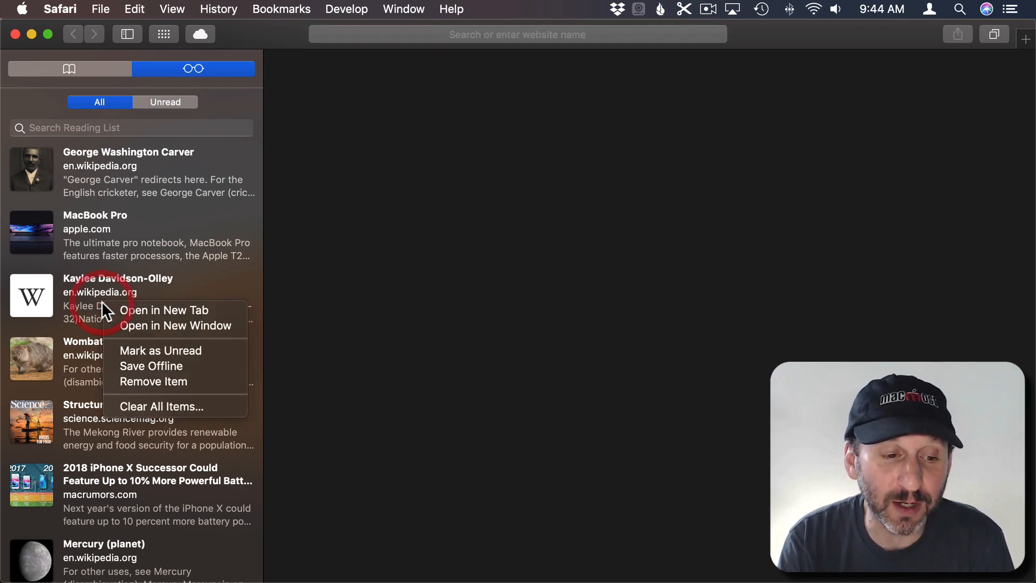
mouse_move(164, 311)
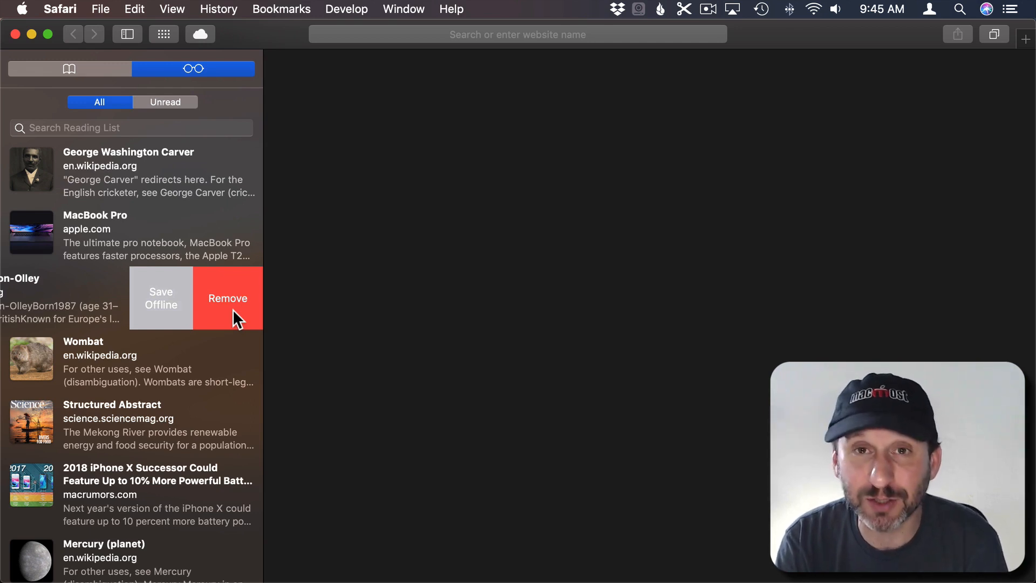
mouse_move(106, 312)
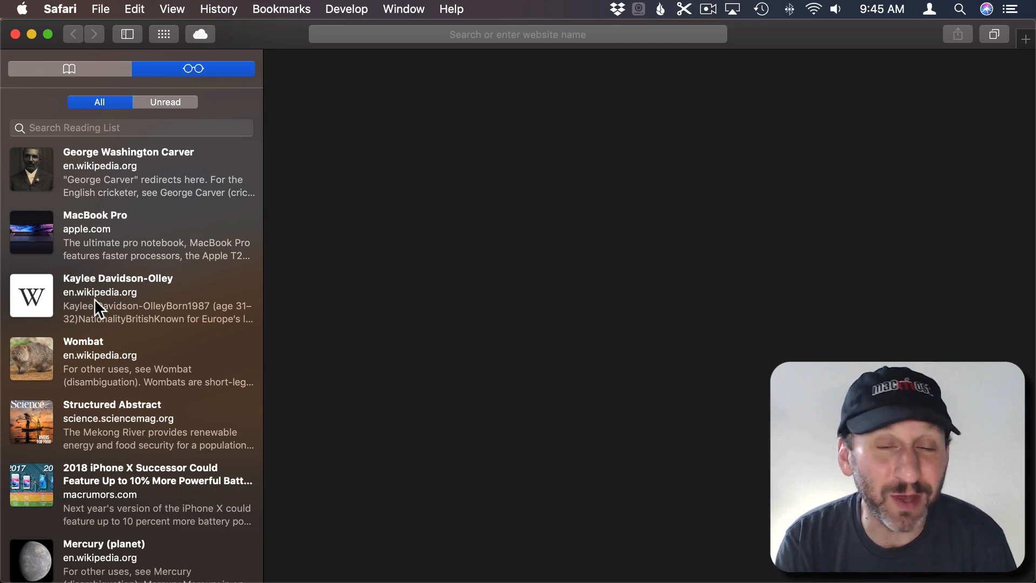
Step: In Safari Preferences > Advanced, enable 'Save articles for offline reading automatically'
left_click(54, 8)
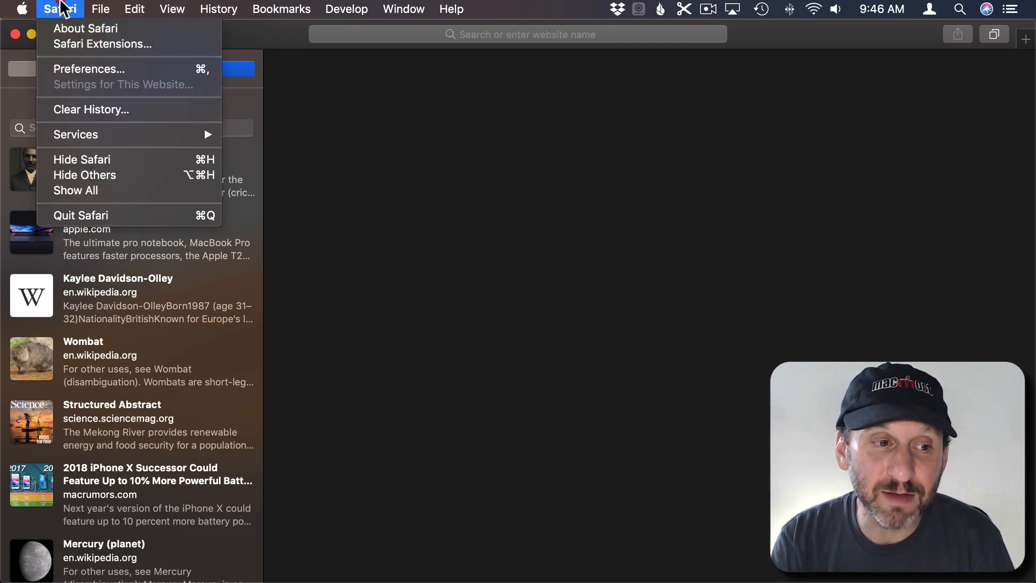
left_click(89, 69)
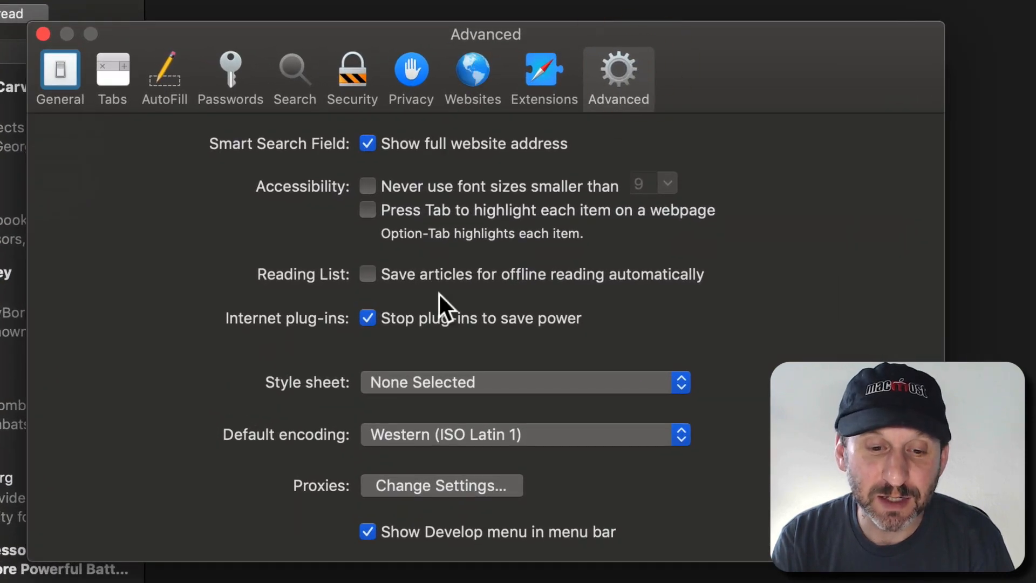
left_click(367, 274)
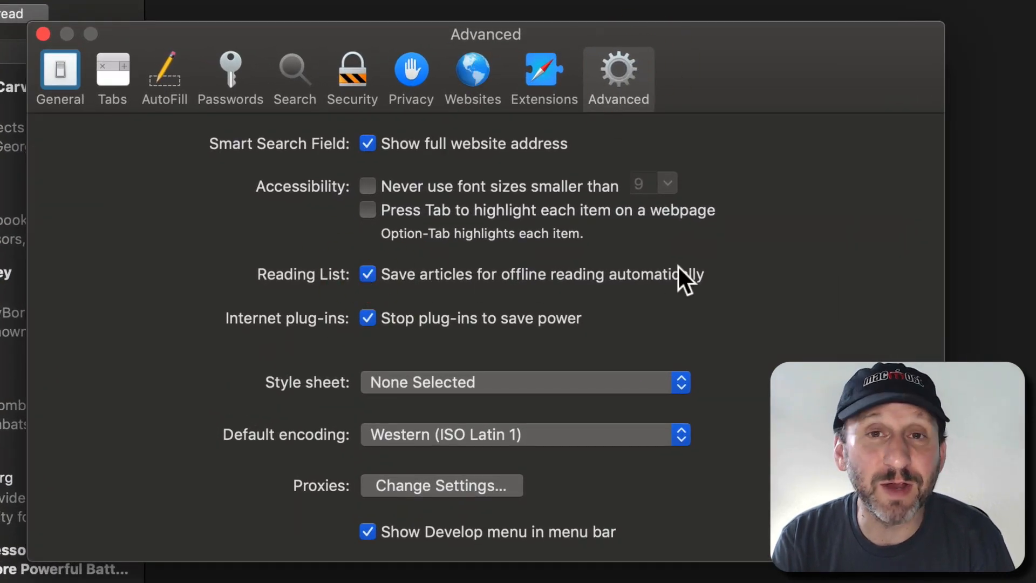
mouse_move(402, 346)
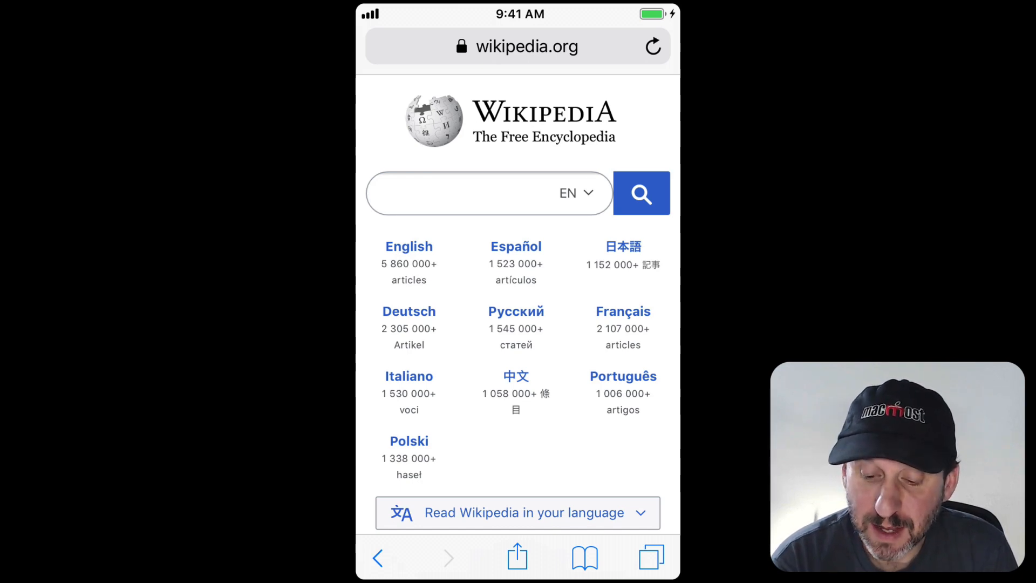
Step: On the iPhone, share the Wikipedia home page to the Reading List
left_click(517, 558)
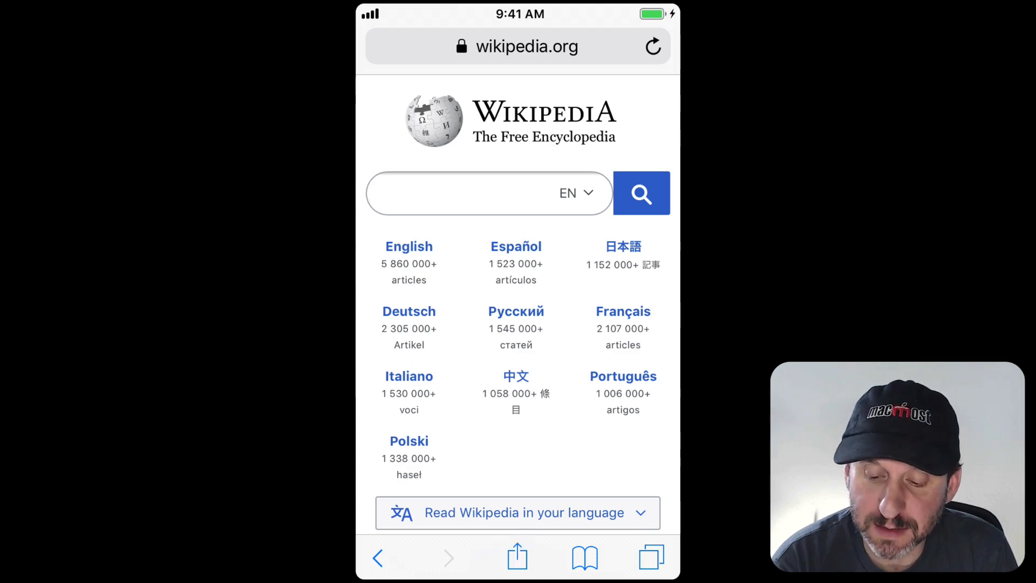
left_click(518, 557)
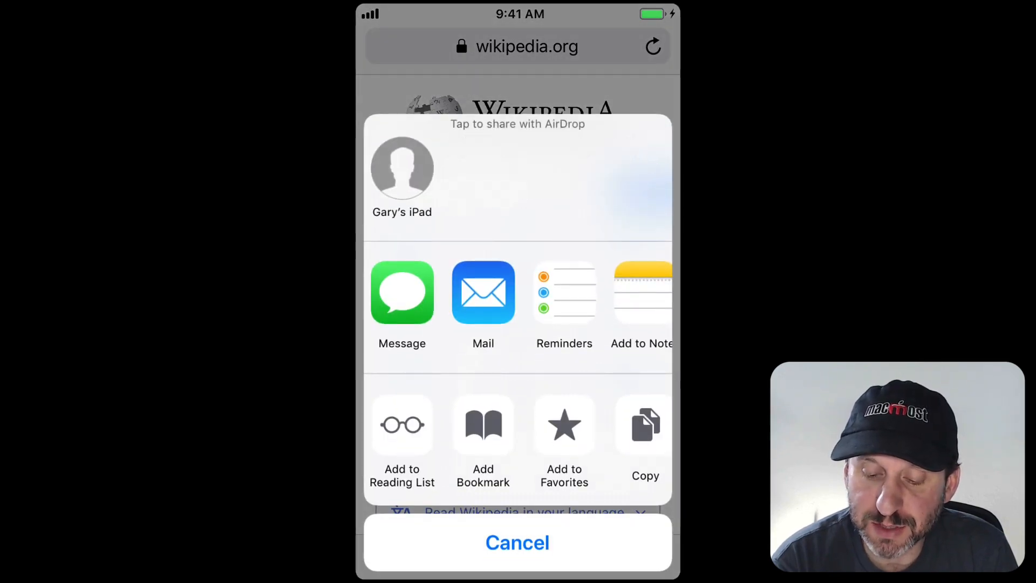
left_click(402, 426)
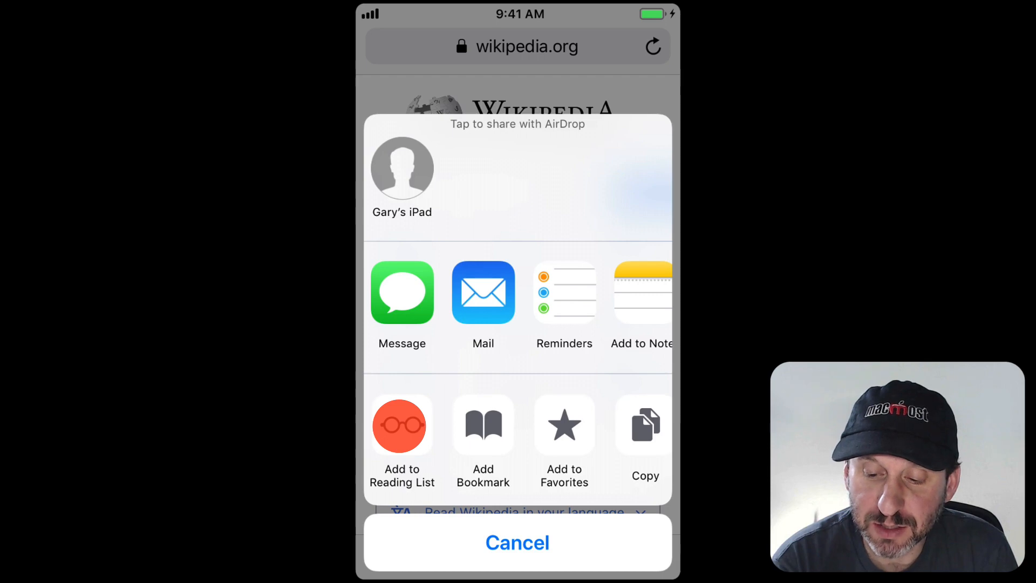
left_click(401, 427)
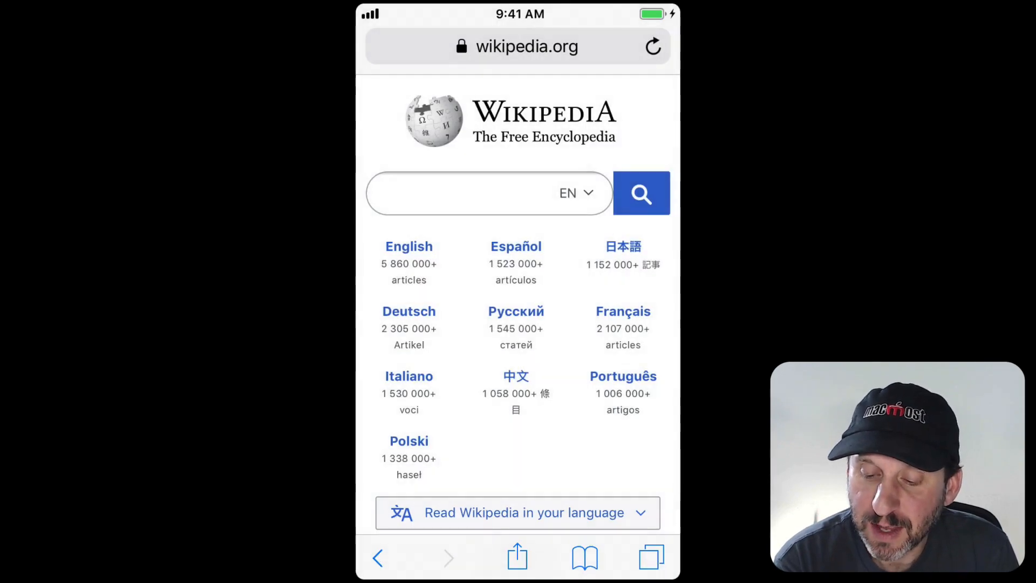
Step: On the iPhone, bring up Bookmarks and switch to the Reading List of four saved pages
left_click(584, 558)
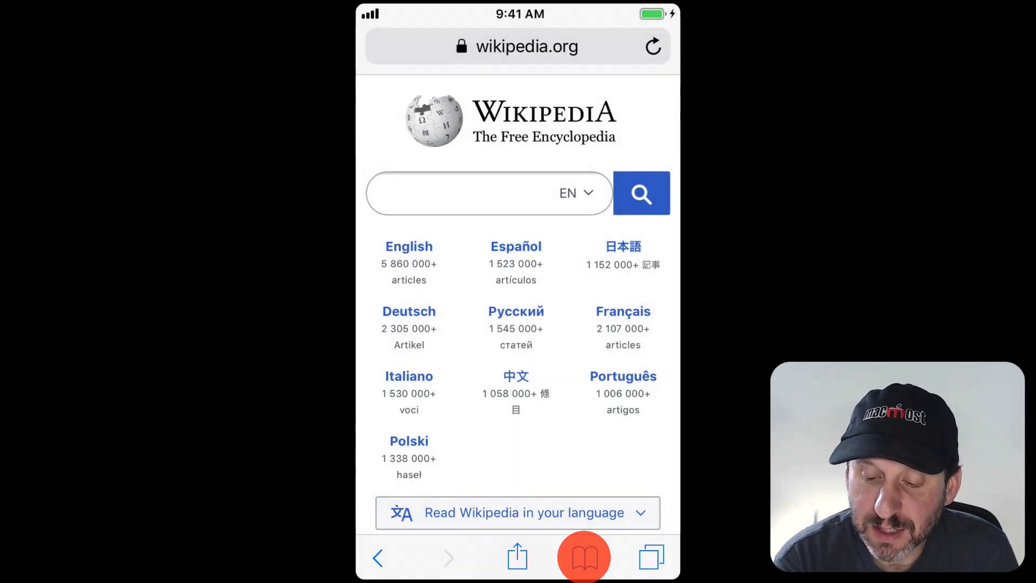
left_click(586, 558)
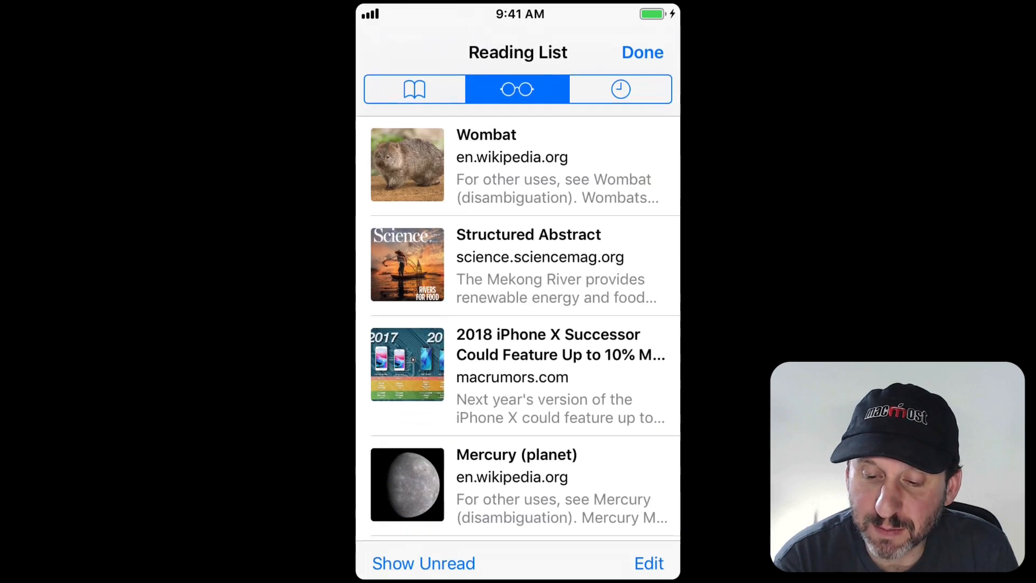
left_click(415, 89)
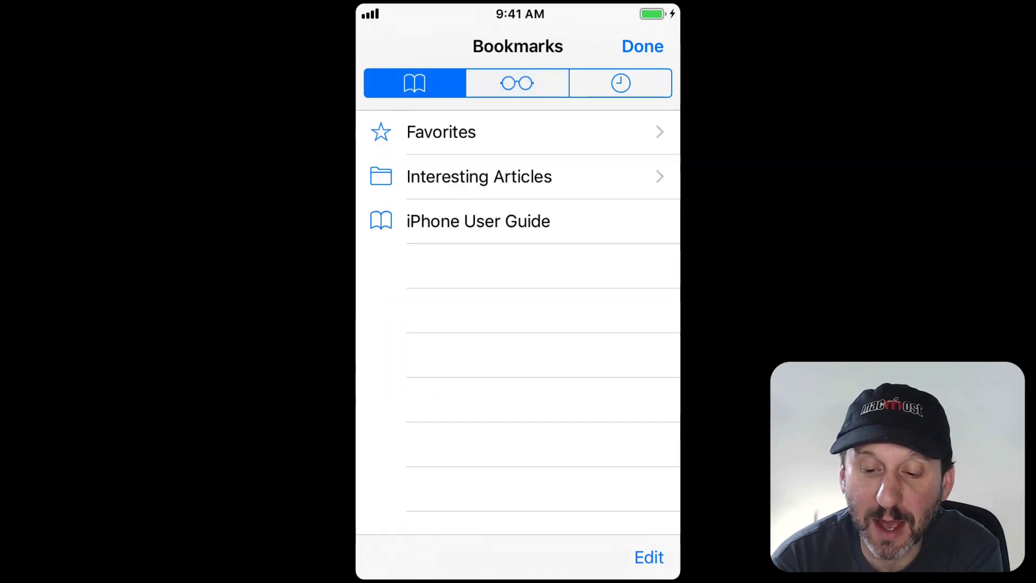
left_click(517, 83)
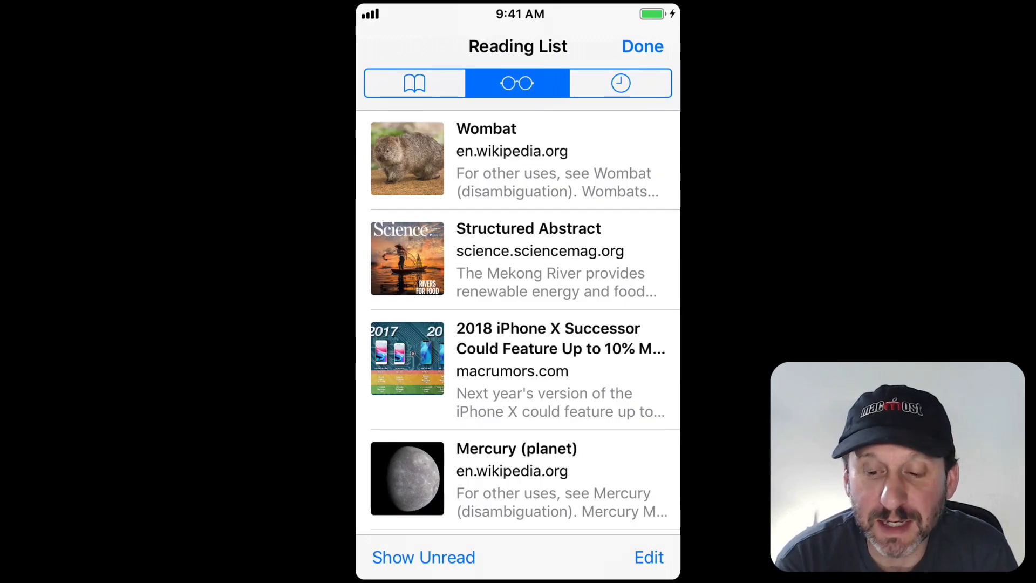
left_click(518, 84)
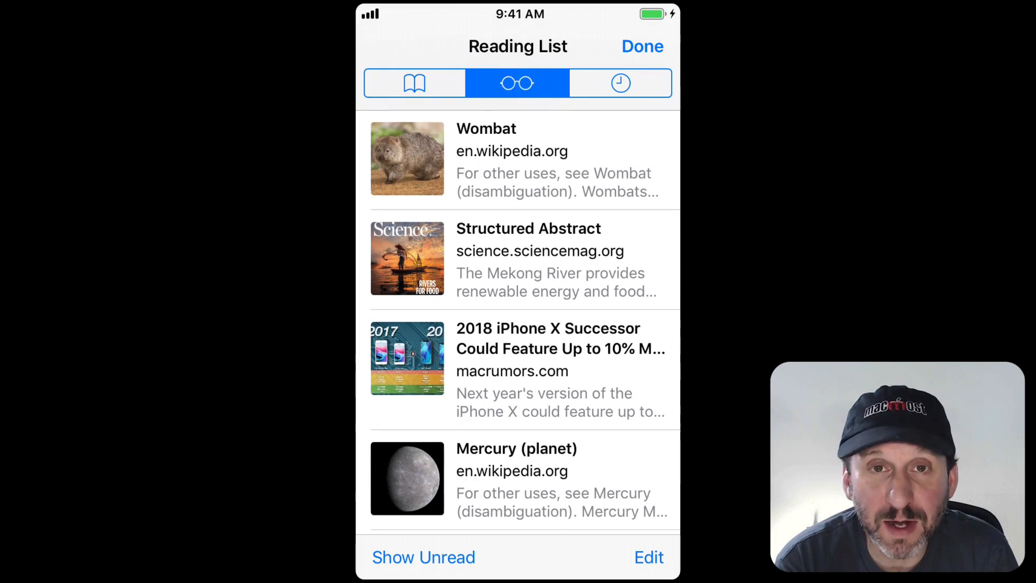
Step: Try Show Unread and Edit, selecting and deselecting Structured Abstract, then finish with Done
left_click(423, 557)
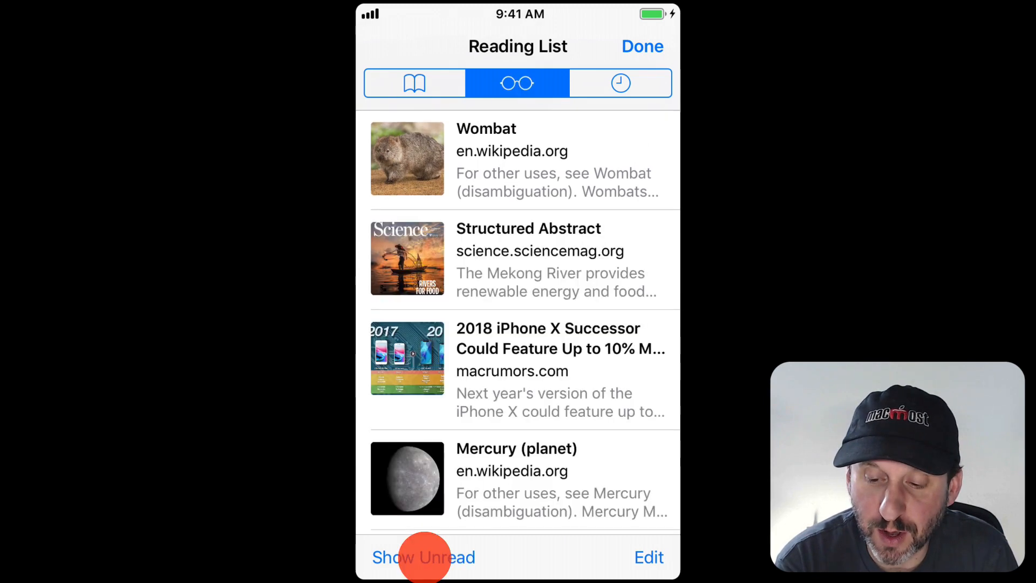
left_click(649, 572)
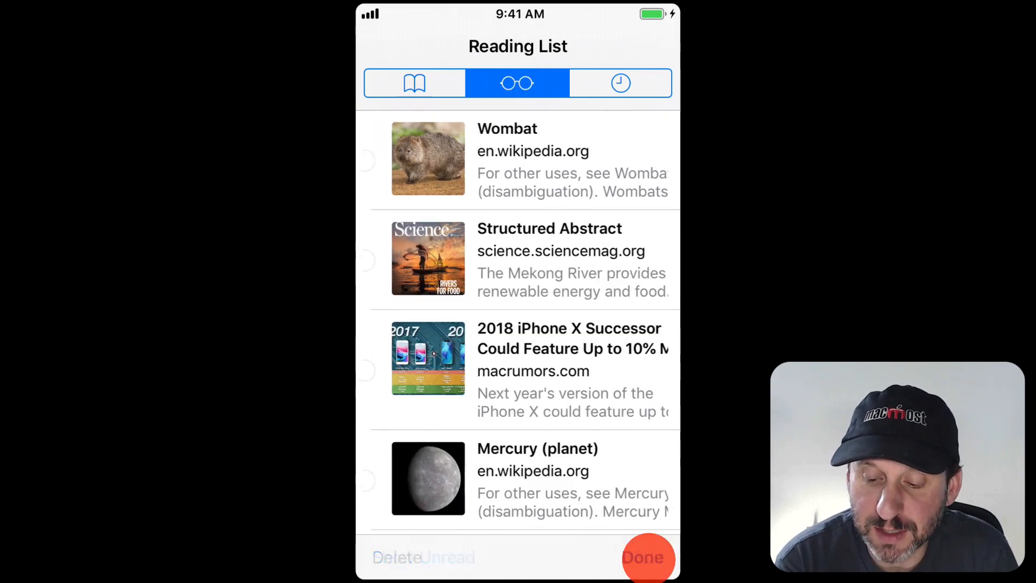
left_click(382, 261)
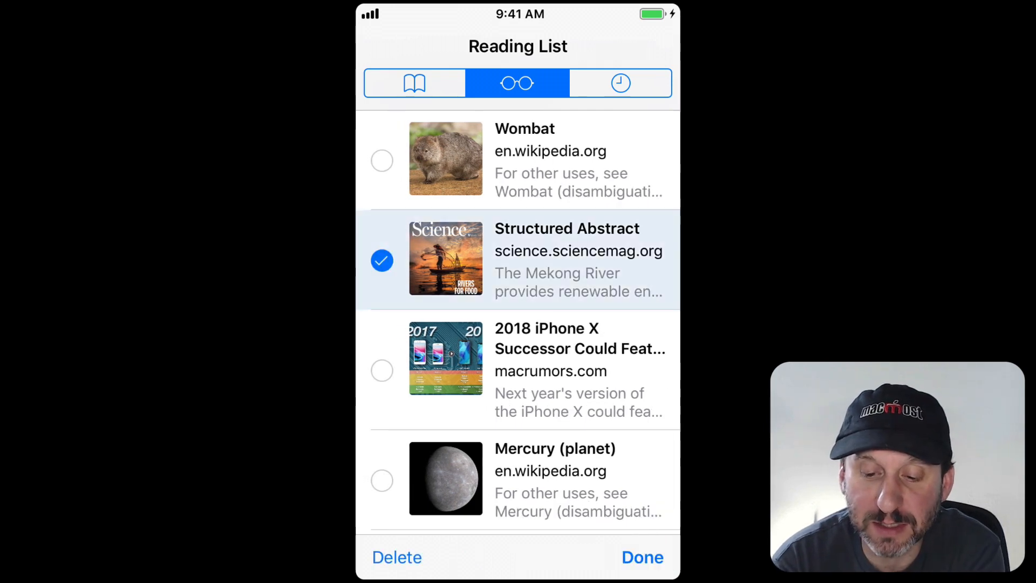
left_click(382, 160)
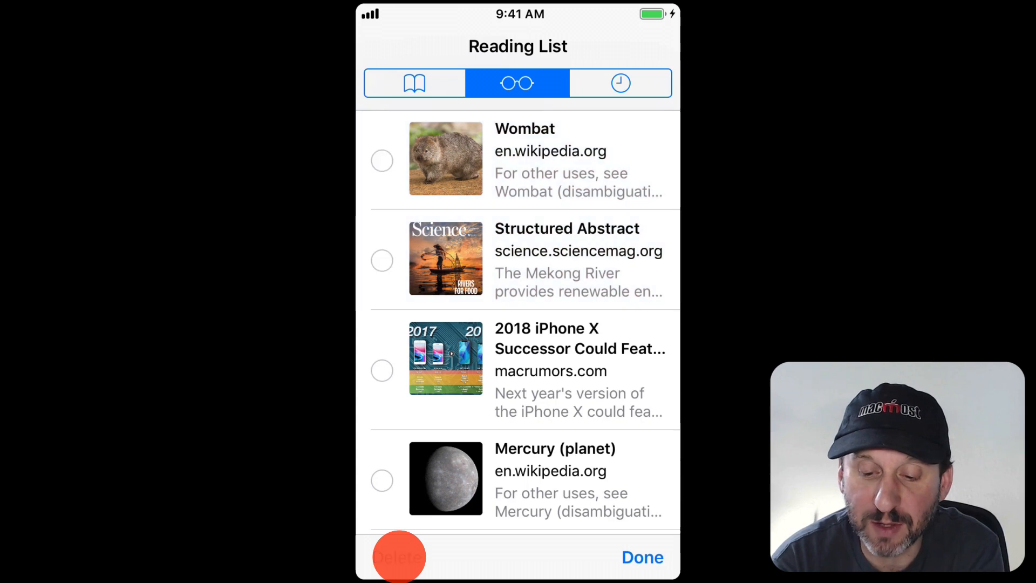
left_click(644, 557)
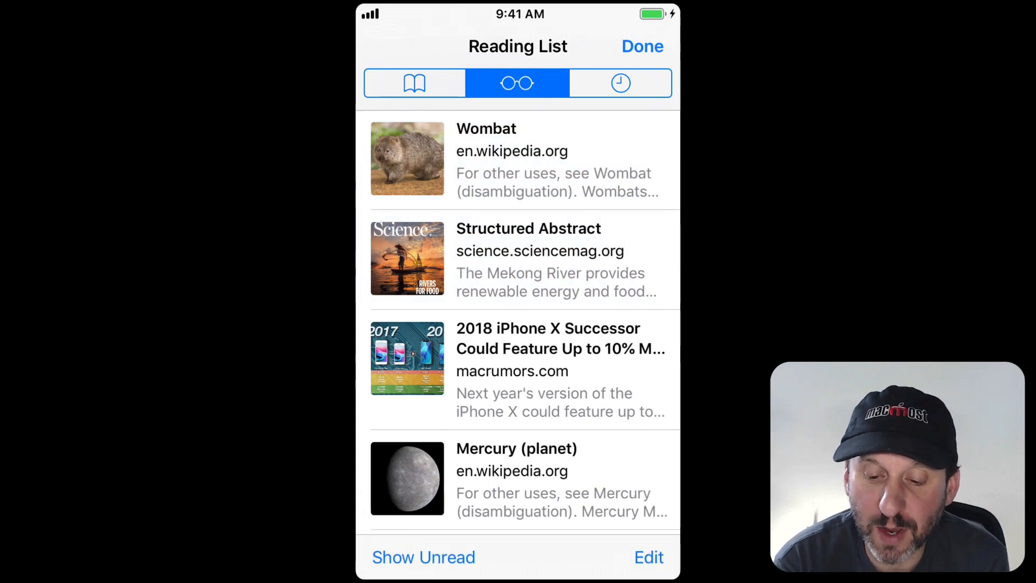